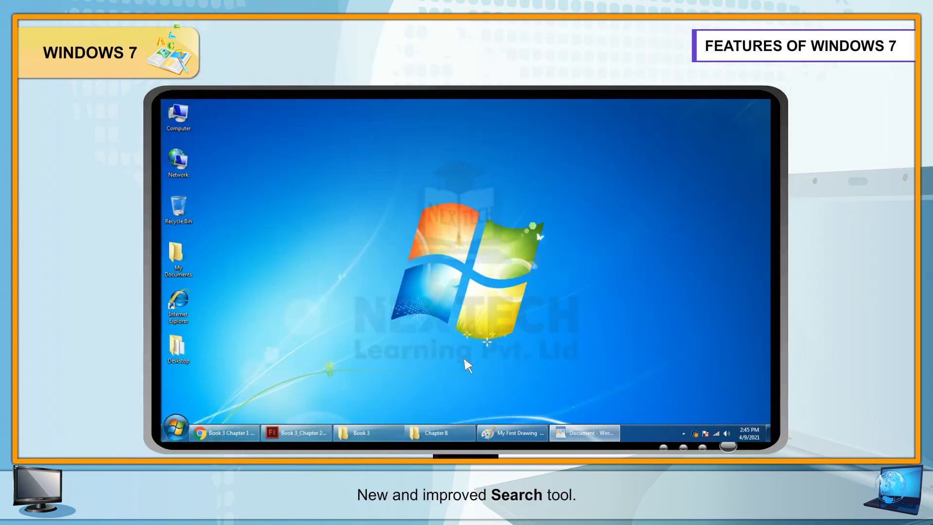
- Advance the slides to Starting Windows 7 Operating System, showing the monitor powering on
{"action": "left_click", "coordinate": [176, 430]}
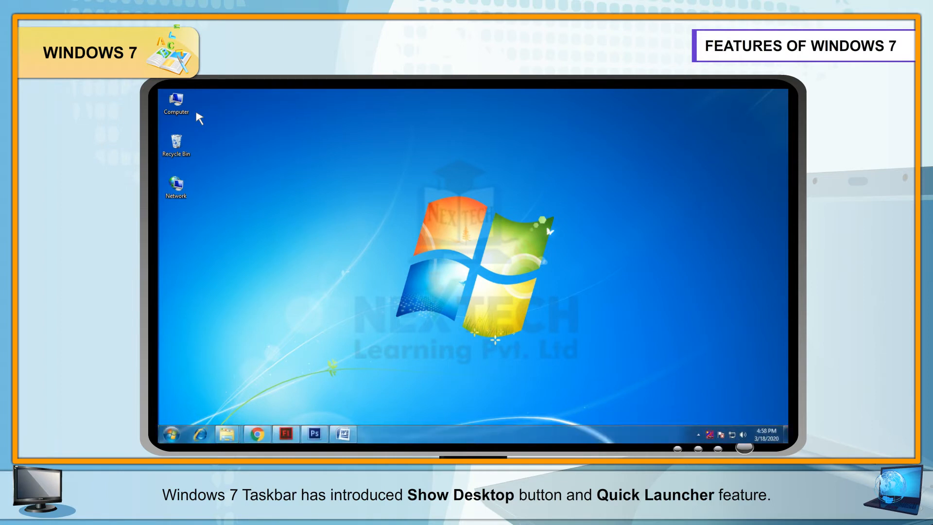
{"action": "left_click", "coordinate": [685, 433]}
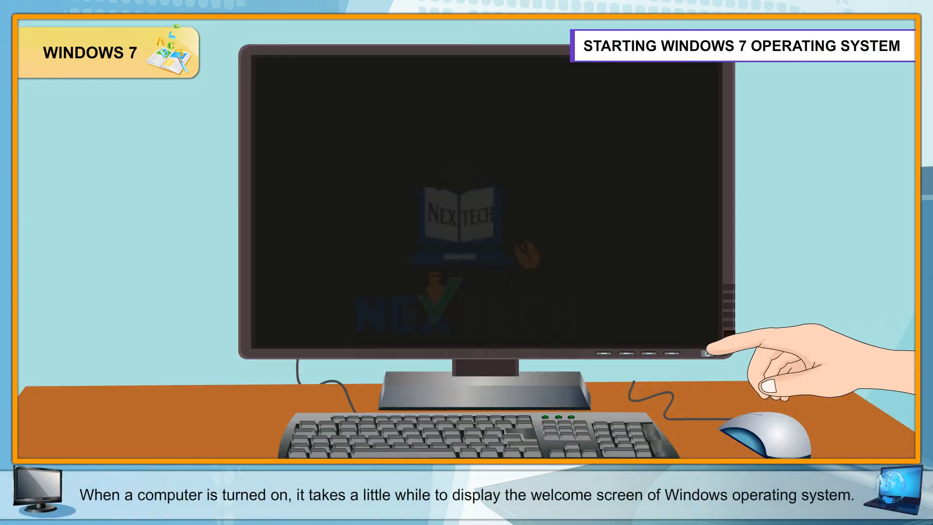
{"action": "left_click", "coordinate": [708, 354]}
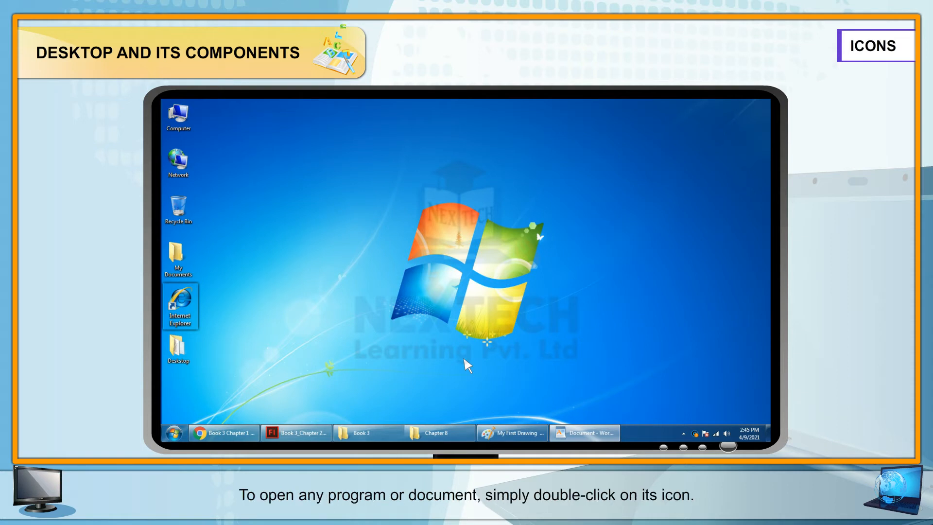
- Open Internet Explorer from its desktop icon on the Icons slide
{"action": "double_click", "coordinate": [180, 304]}
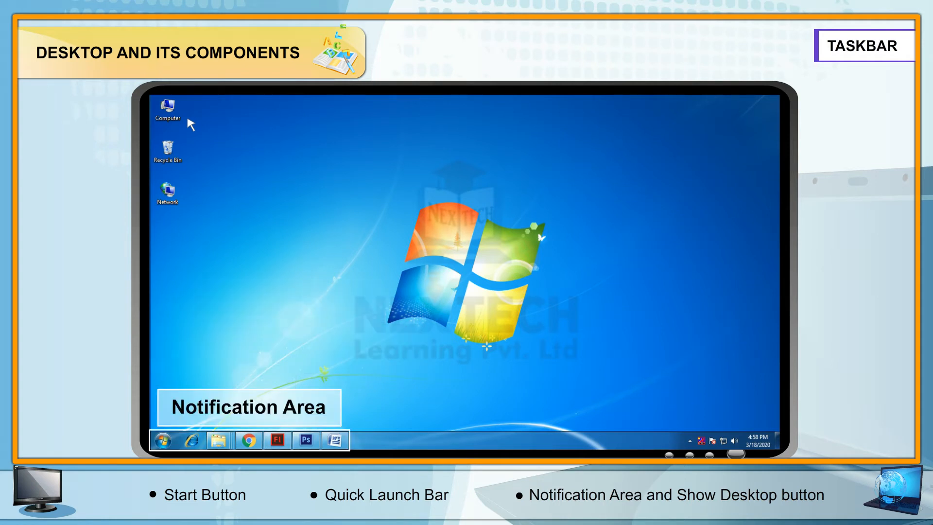
- Step through the Start Button, Quick Launch Bar, Notification Area and Show Desktop slides
{"action": "left_click", "coordinate": [687, 442]}
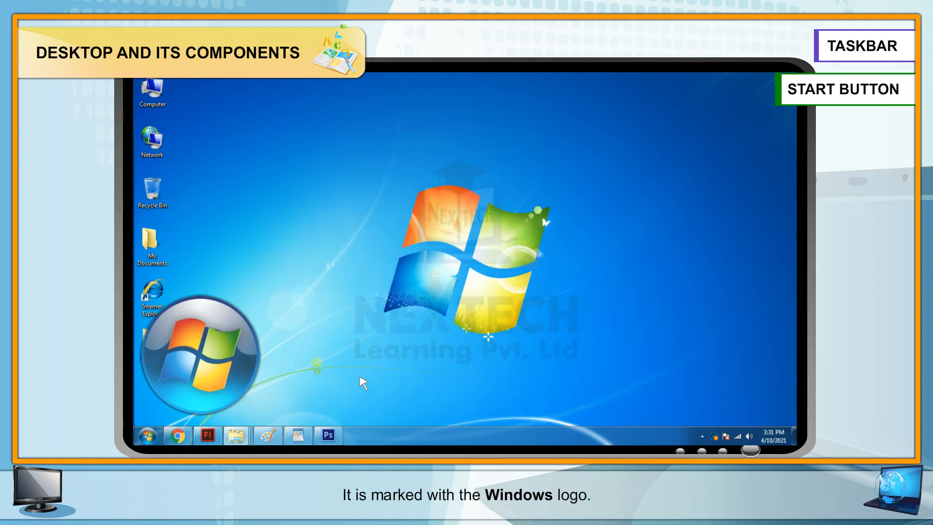
{"action": "left_click", "coordinate": [146, 435]}
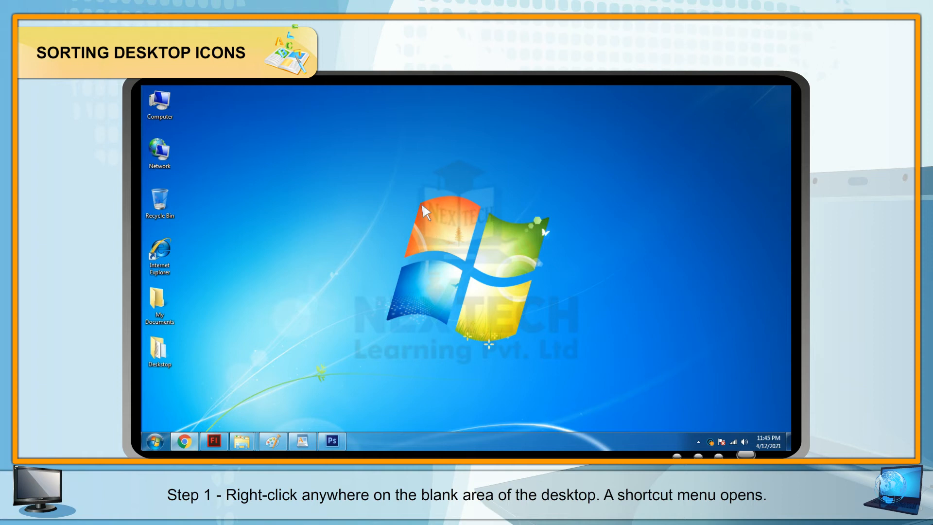
- Choose Sort by > Name from the desktop shortcut menu
{"action": "right_click", "coordinate": [432, 209]}
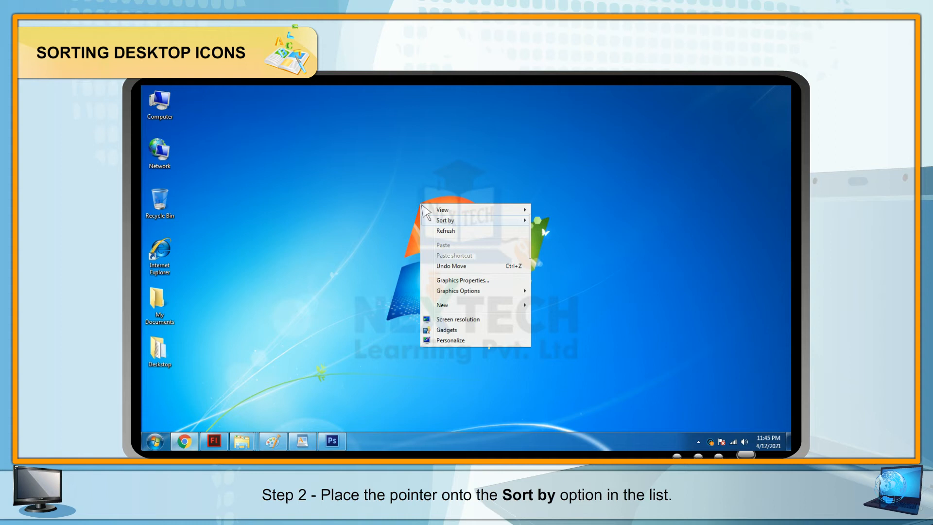
{"action": "mouse_move", "coordinate": [437, 219]}
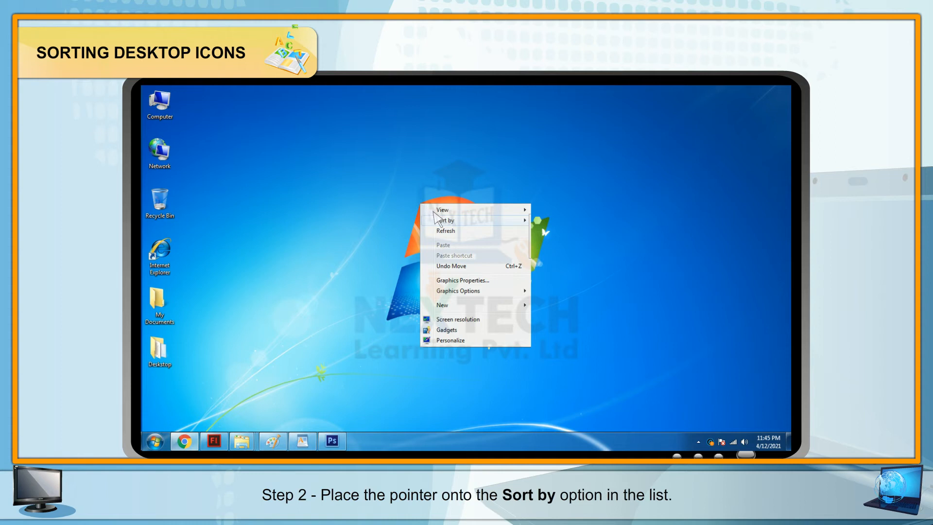
{"action": "mouse_move", "coordinate": [445, 220]}
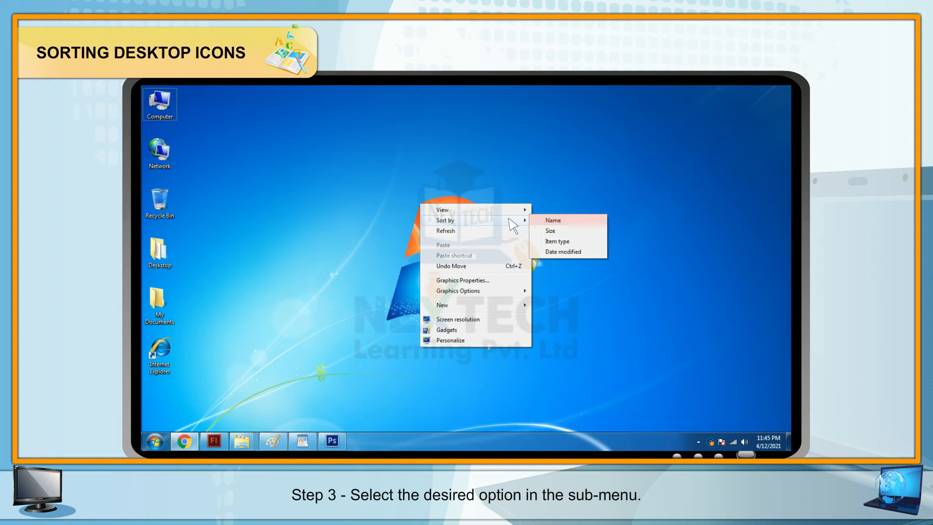
{"action": "left_click", "coordinate": [552, 220]}
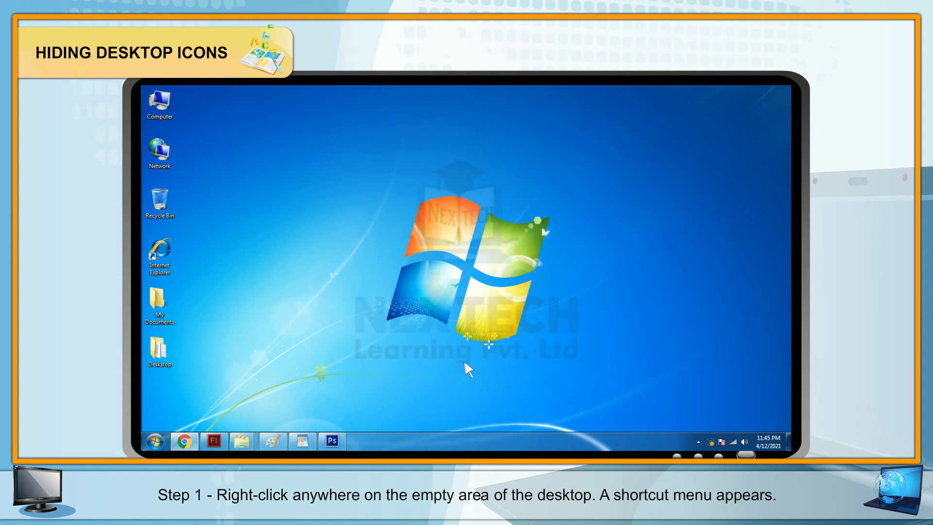
- Uncheck View > Show desktop icons in the desktop shortcut menu
{"action": "right_click", "coordinate": [467, 368]}
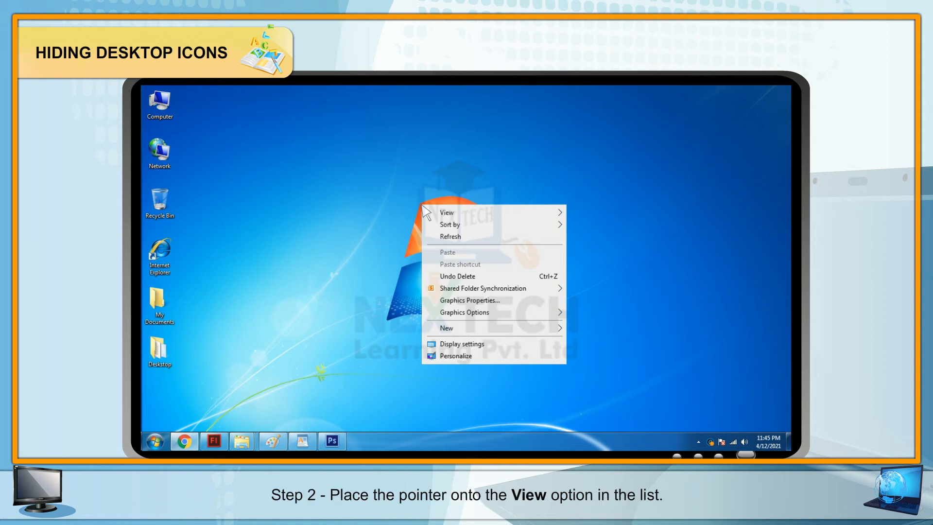
{"action": "mouse_move", "coordinate": [450, 217]}
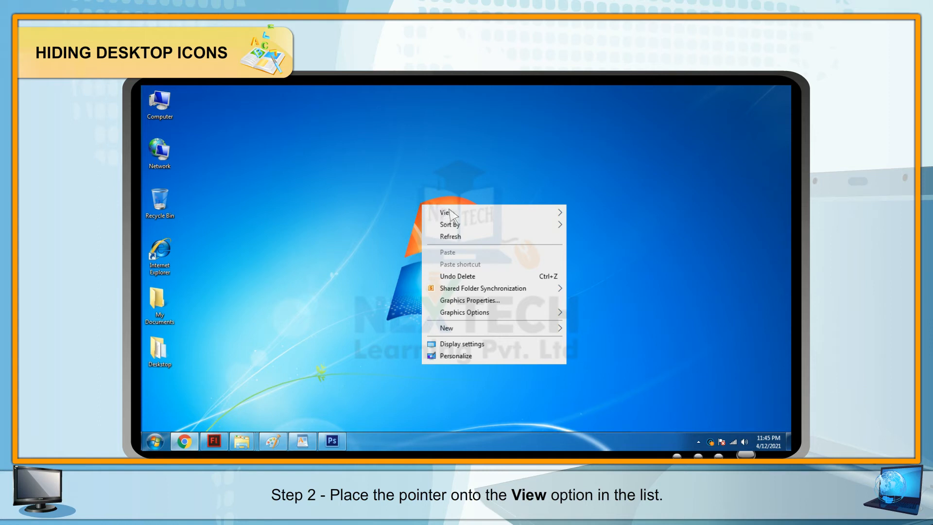
{"action": "mouse_move", "coordinate": [446, 212]}
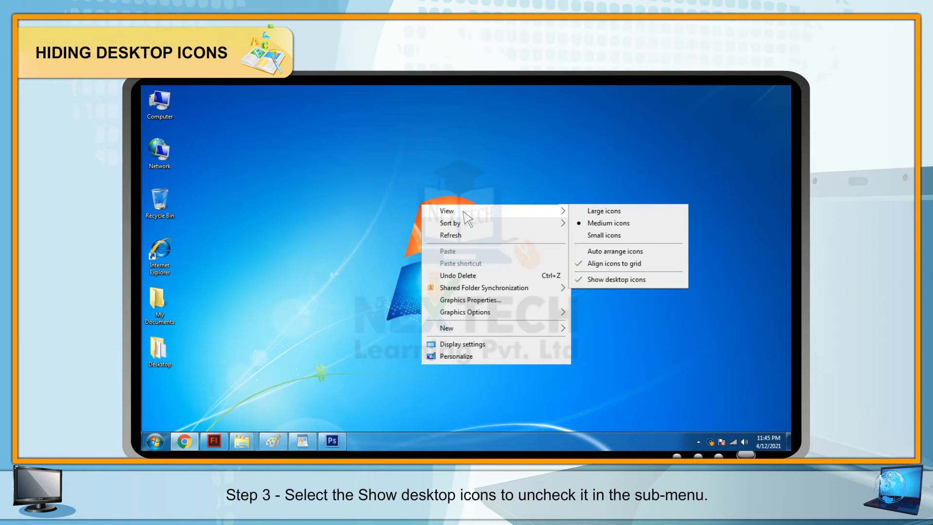
{"action": "mouse_move", "coordinate": [613, 279]}
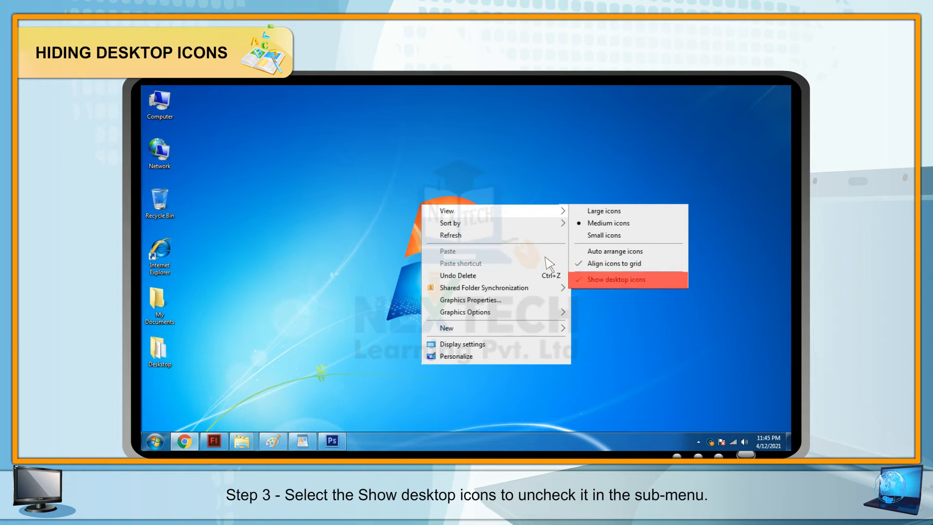
{"action": "left_click", "coordinate": [614, 279]}
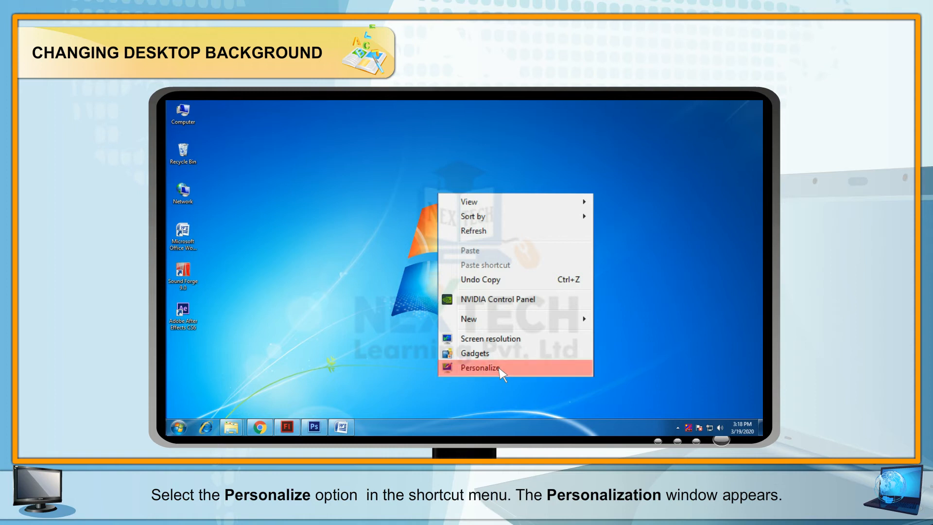
- Choose Personalize from the desktop shortcut menu
{"action": "left_click", "coordinate": [480, 367]}
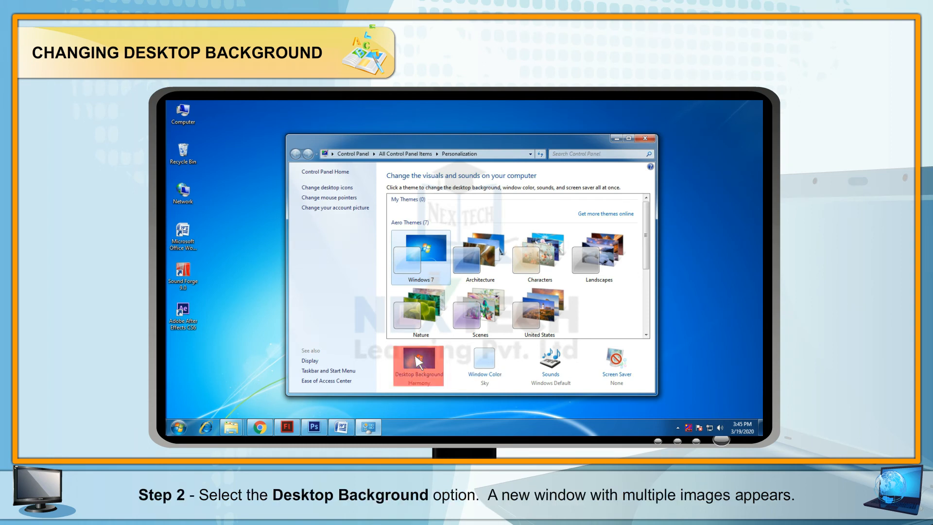
- Set the United States lighthouse coastline photo as the desktop background and save changes
{"action": "left_click", "coordinate": [419, 363]}
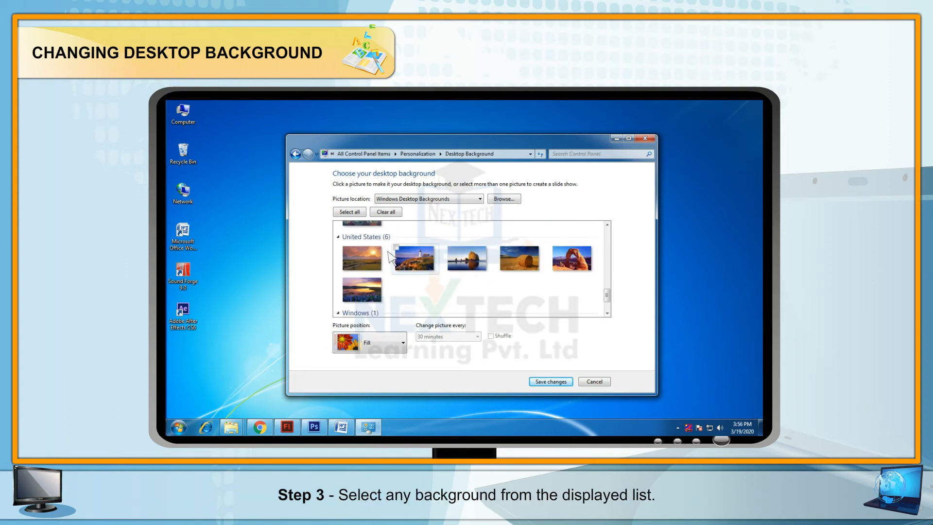
{"action": "left_click", "coordinate": [414, 258]}
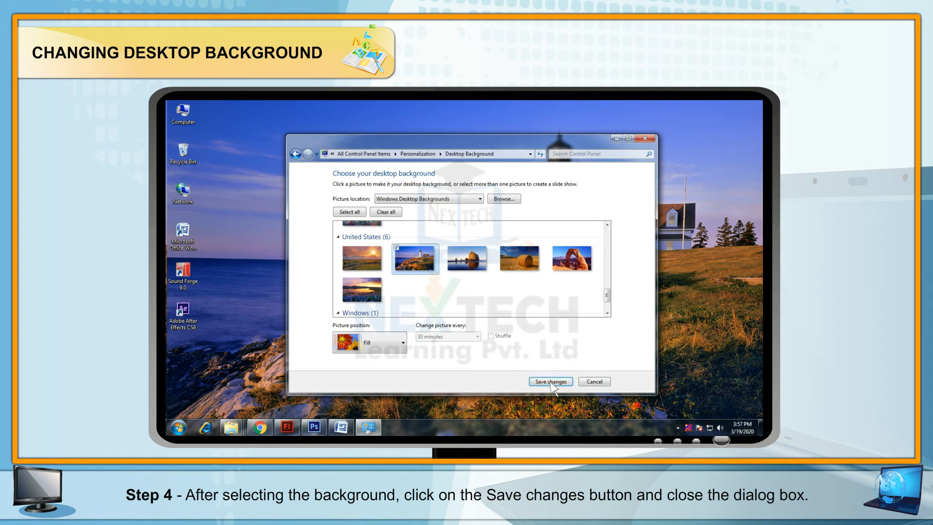
{"action": "left_click", "coordinate": [549, 381]}
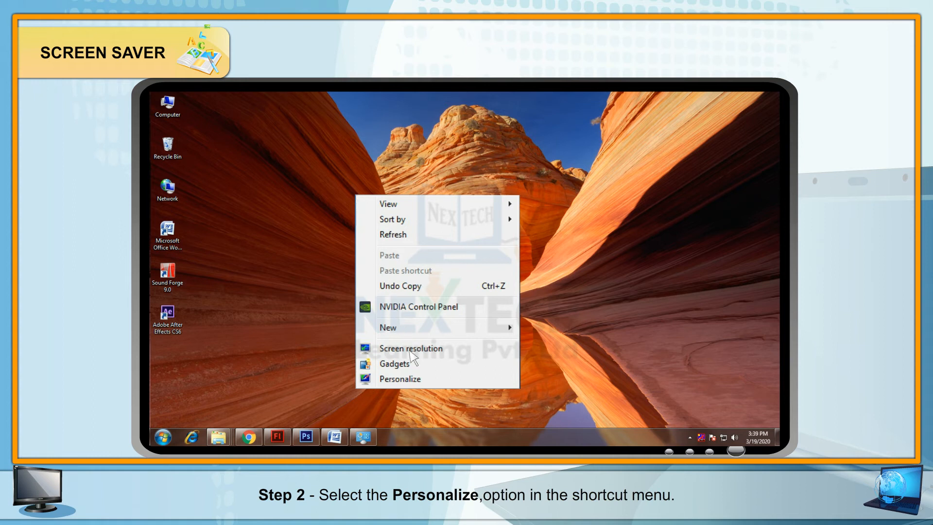
{"action": "mouse_move", "coordinate": [400, 379]}
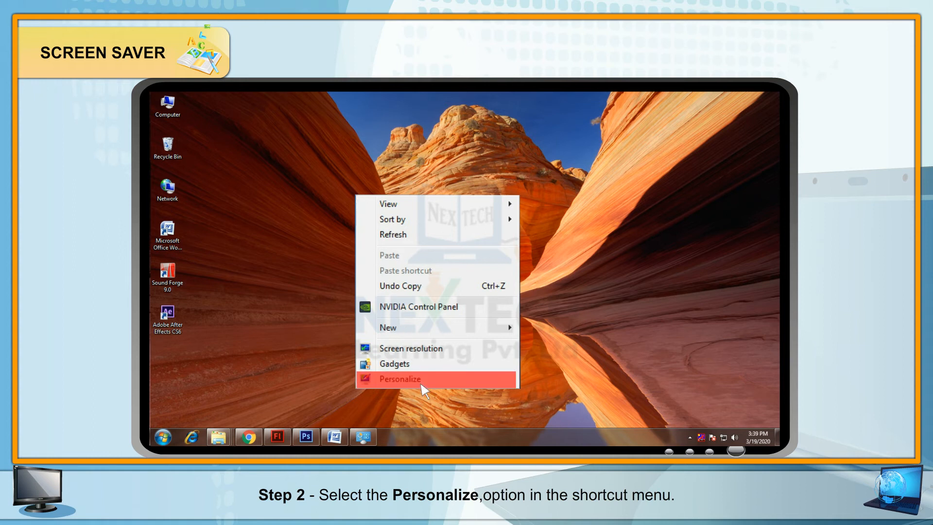
- Reopen the Personalization window from the desktop shortcut menu
{"action": "left_click", "coordinate": [398, 379]}
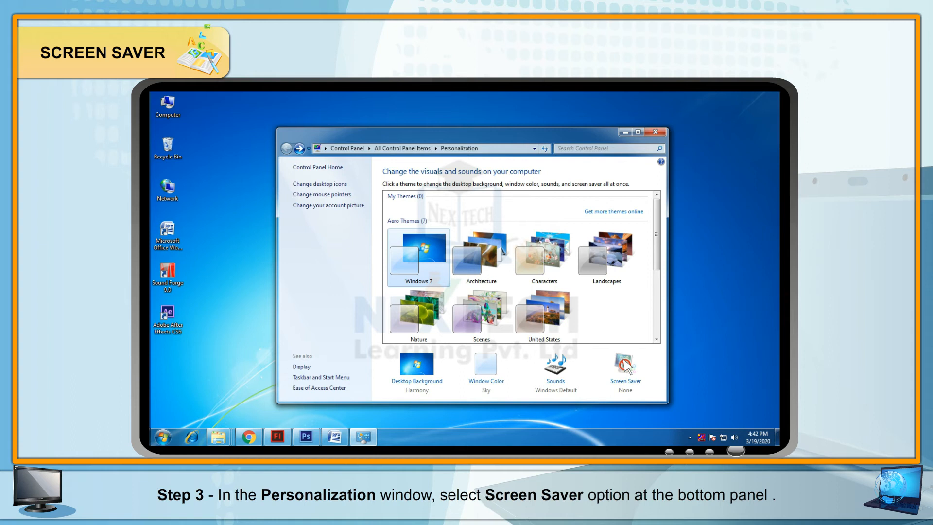
- Open Screen Saver Settings from the bottom of the Personalization window
{"action": "left_click", "coordinate": [625, 369]}
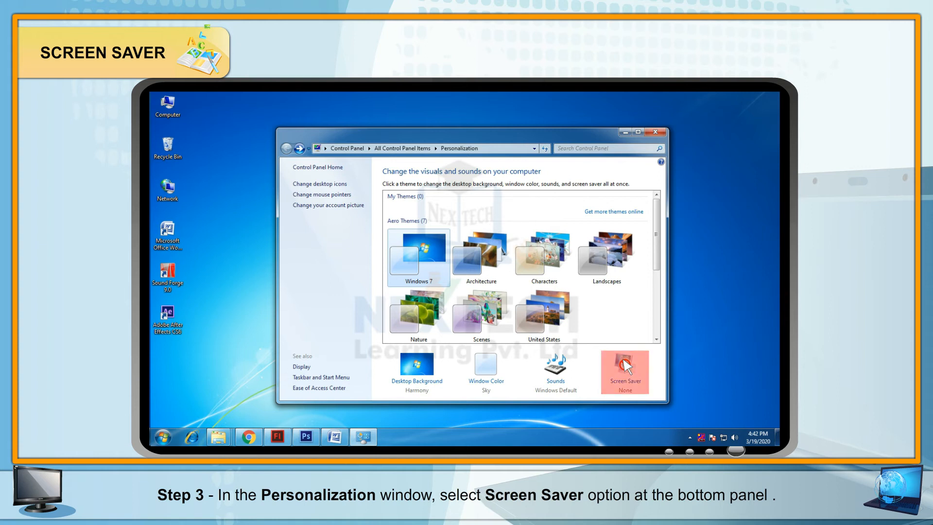
{"action": "left_click", "coordinate": [625, 369]}
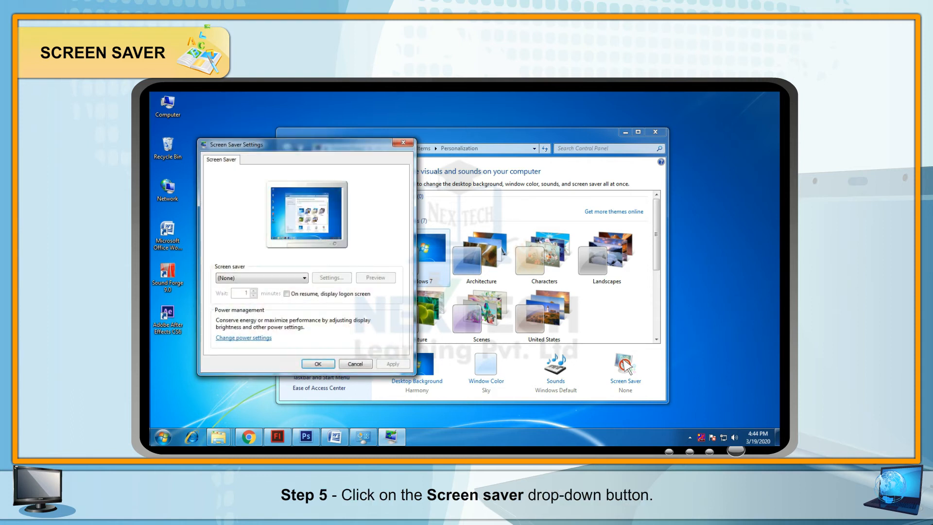
{"action": "mouse_move", "coordinate": [479, 330]}
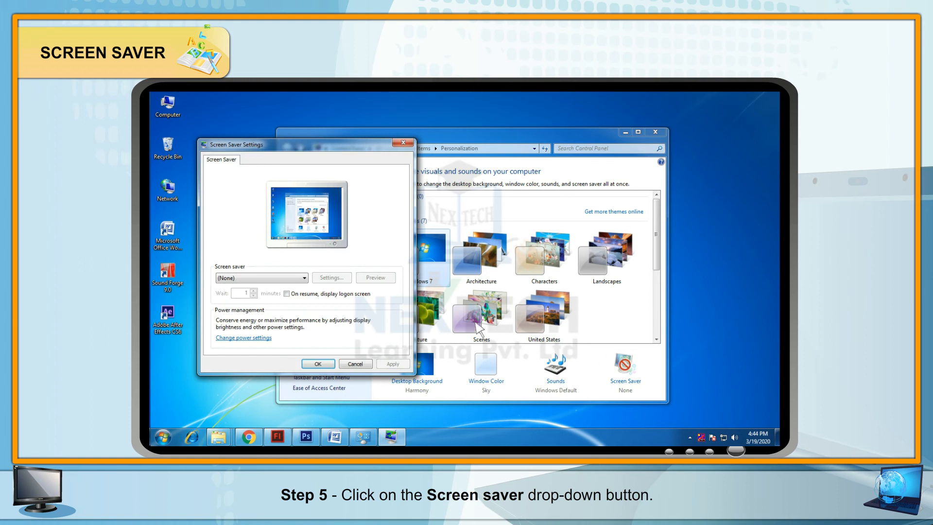
- Pick 3D Text in the Screen saver drop-down and select the Wait minutes box
{"action": "left_click", "coordinate": [304, 277]}
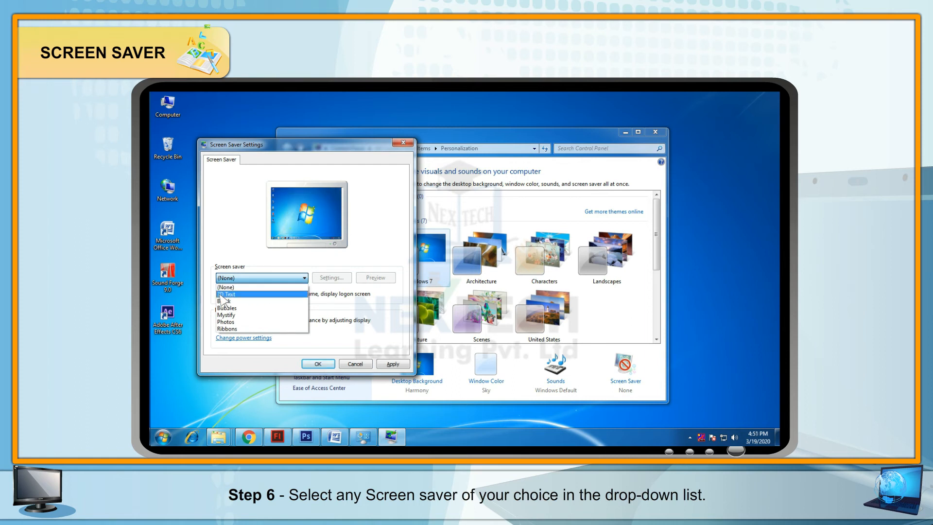
{"action": "left_click", "coordinate": [226, 293]}
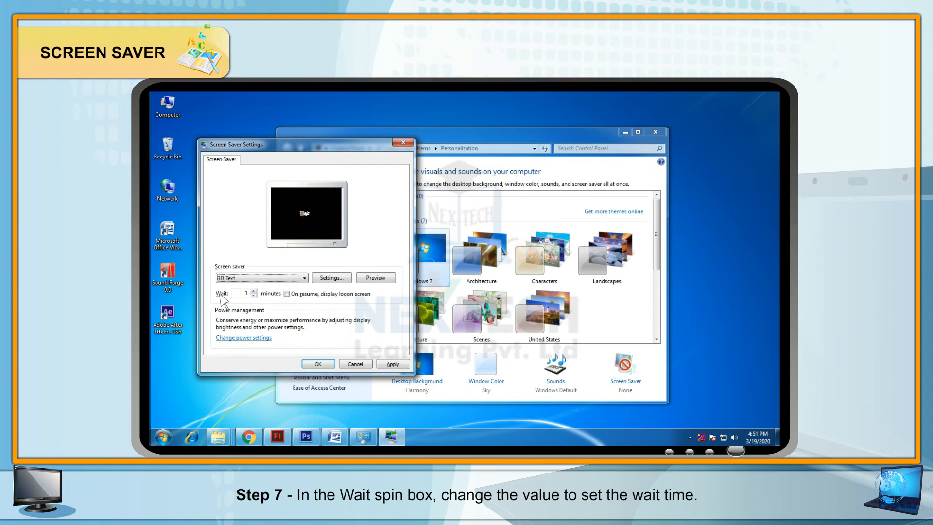
{"action": "left_click", "coordinate": [241, 293]}
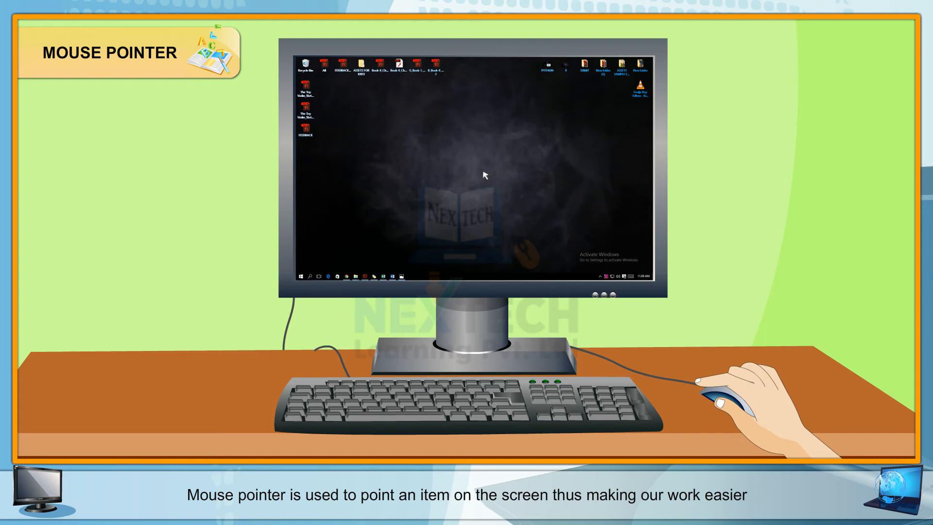
{"action": "mouse_move", "coordinate": [420, 134]}
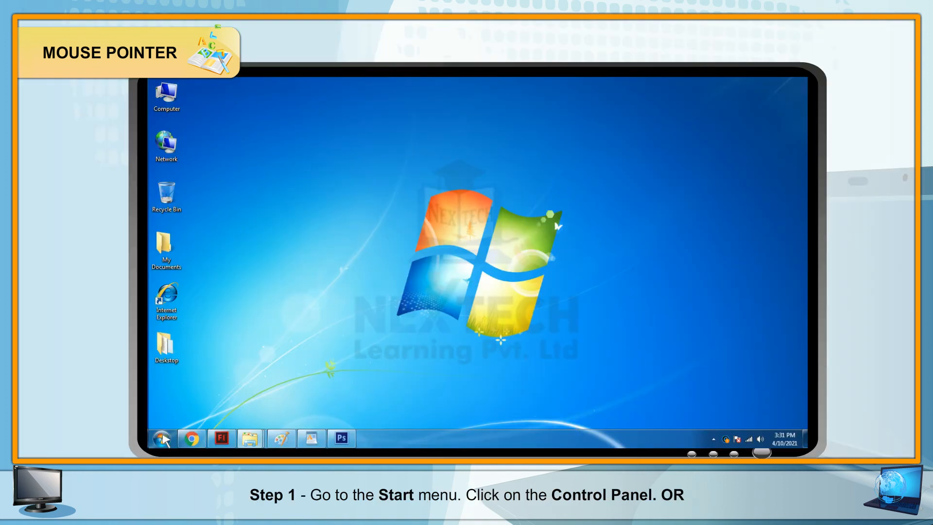
{"action": "left_click", "coordinate": [162, 437]}
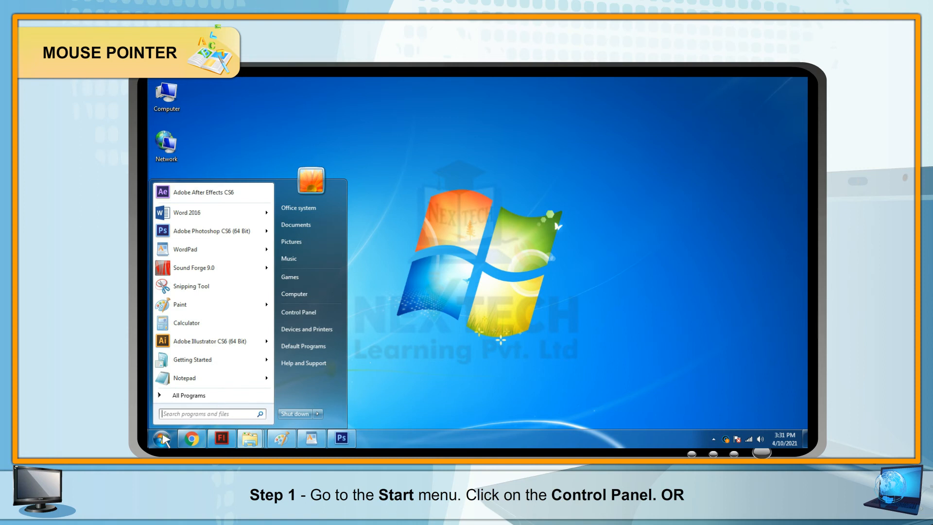
{"action": "mouse_move", "coordinate": [241, 374]}
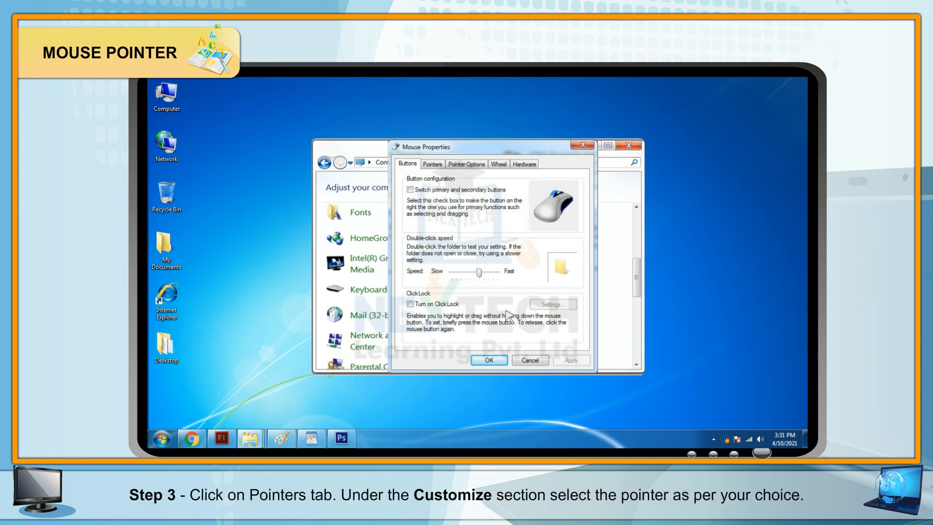
{"action": "left_click", "coordinate": [431, 164]}
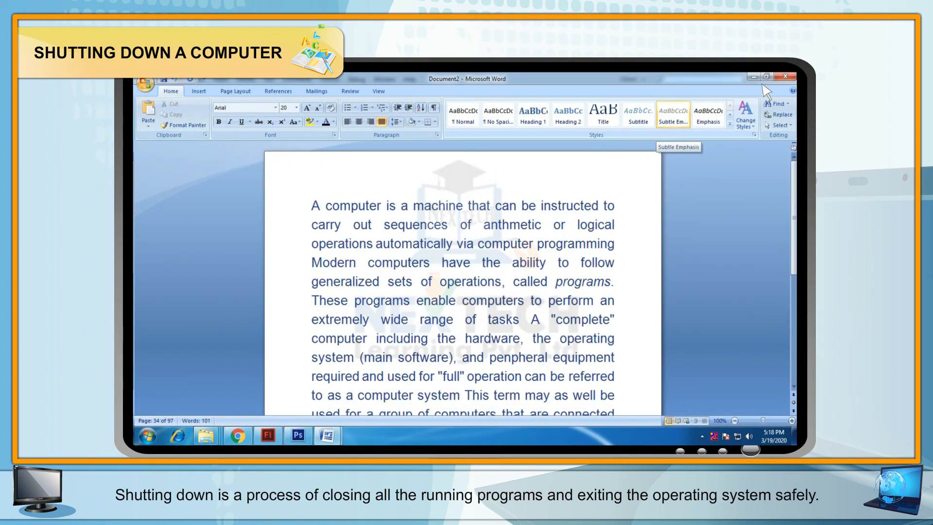
- Close the Microsoft Word window to leave a clear desktop
{"action": "left_click", "coordinate": [787, 76]}
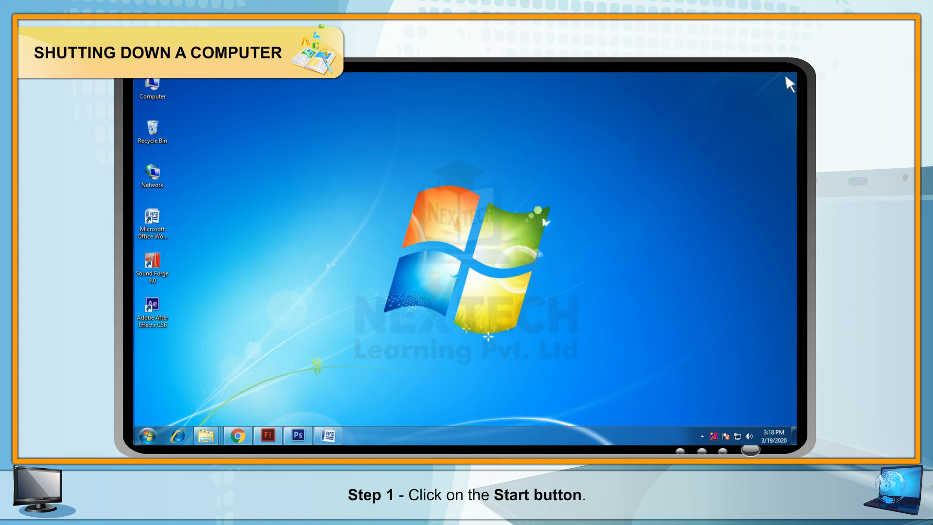
{"action": "mouse_move", "coordinate": [644, 162]}
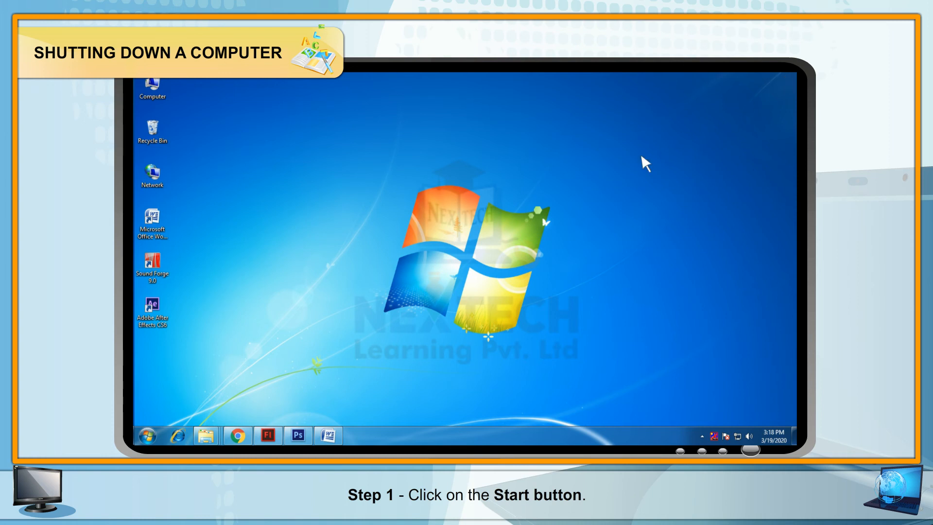
- Choose Shut down from the Start menu
{"action": "left_click", "coordinate": [145, 435]}
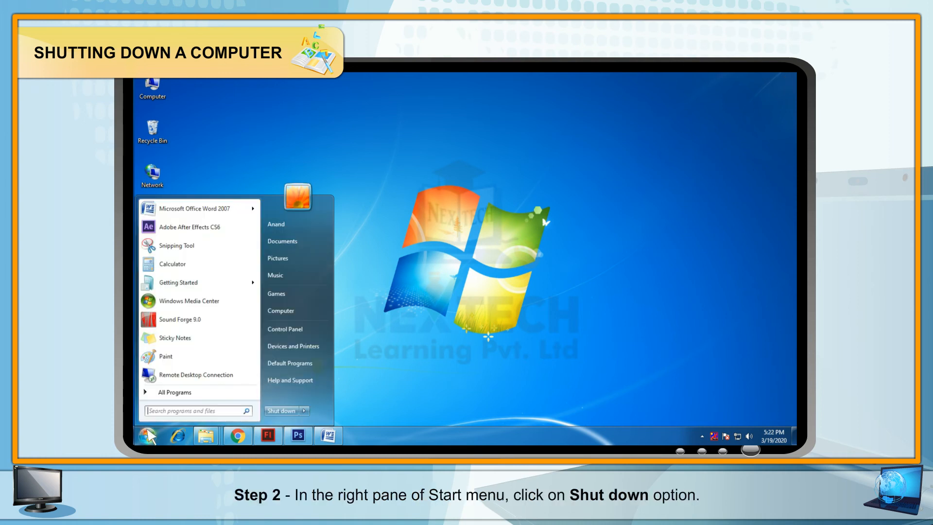
{"action": "mouse_move", "coordinate": [217, 424]}
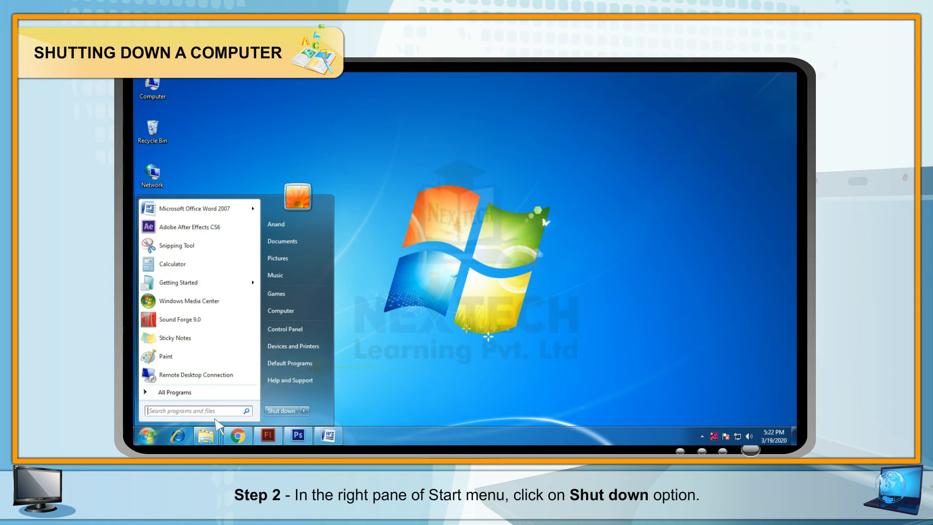
{"action": "left_click", "coordinate": [281, 411]}
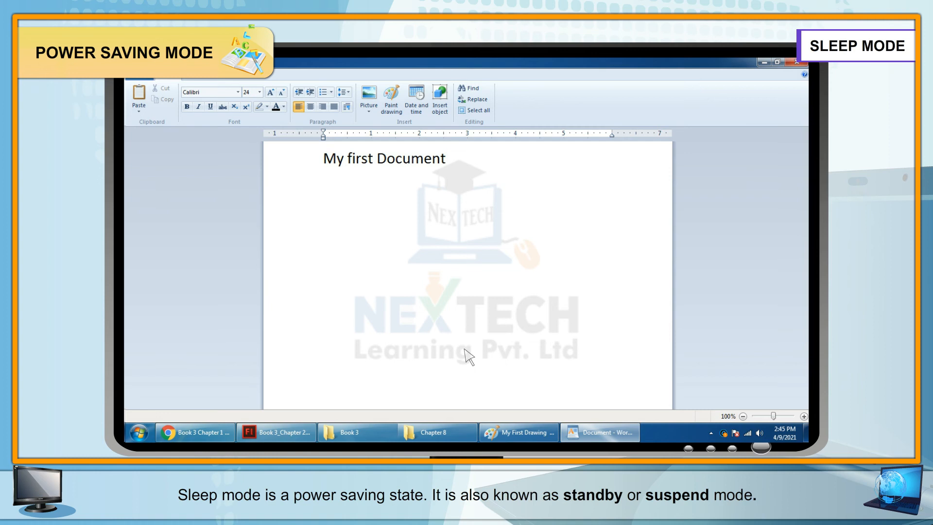
{"action": "mouse_move", "coordinate": [183, 432]}
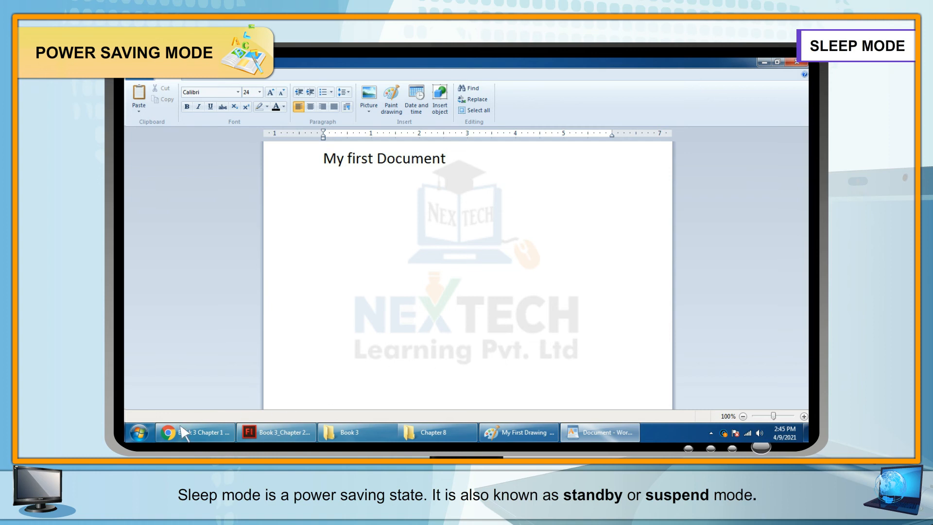
- Choose Sleep from the Shut down arrow menu, leaving WordPad open
{"action": "left_click", "coordinate": [302, 406]}
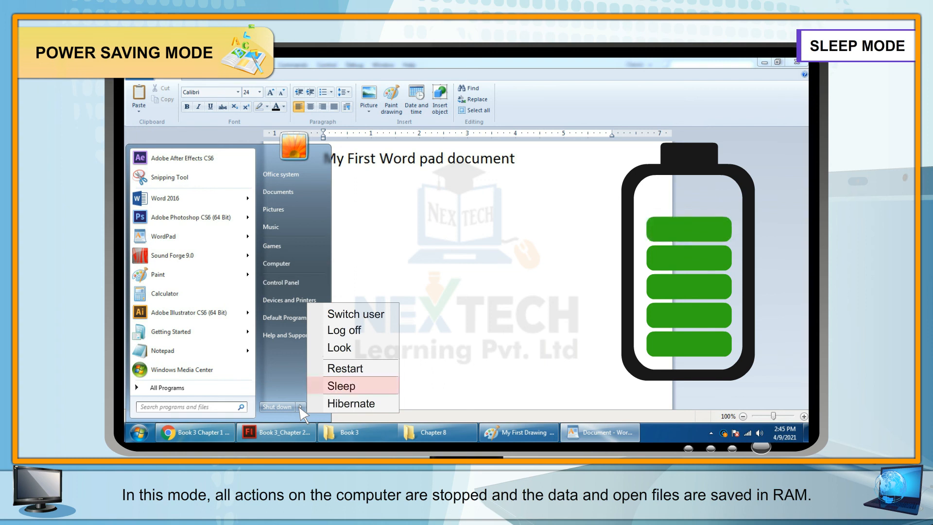
{"action": "left_click", "coordinate": [341, 385]}
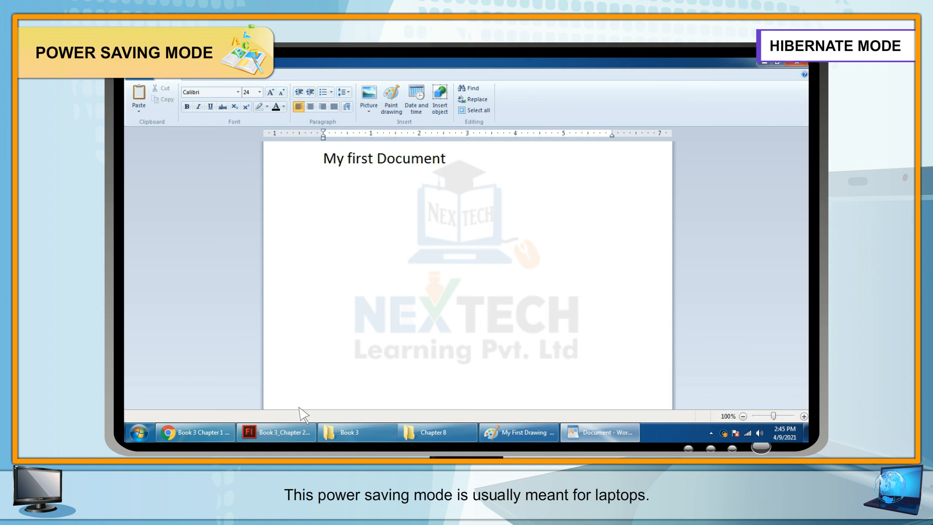
- Choose Hibernate from the Start menu's Shut down options
{"action": "left_click", "coordinate": [138, 432]}
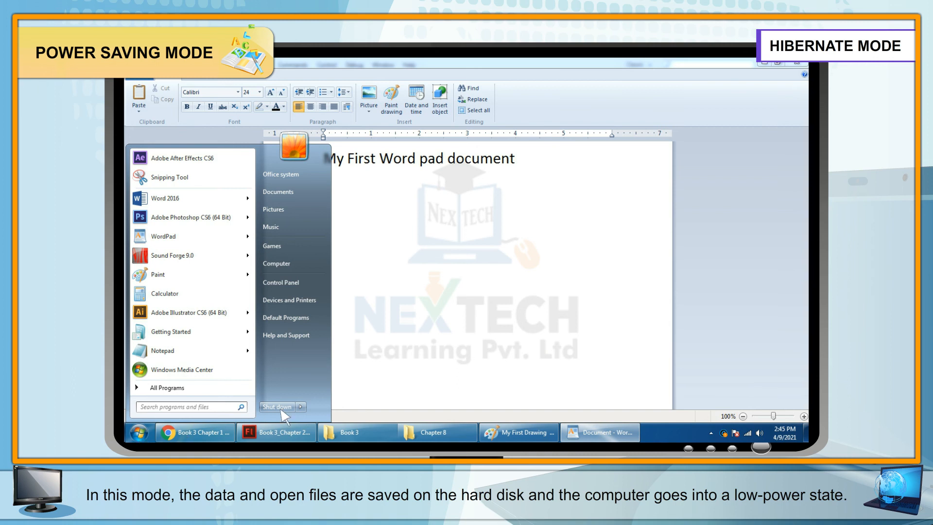
{"action": "left_click", "coordinate": [302, 407]}
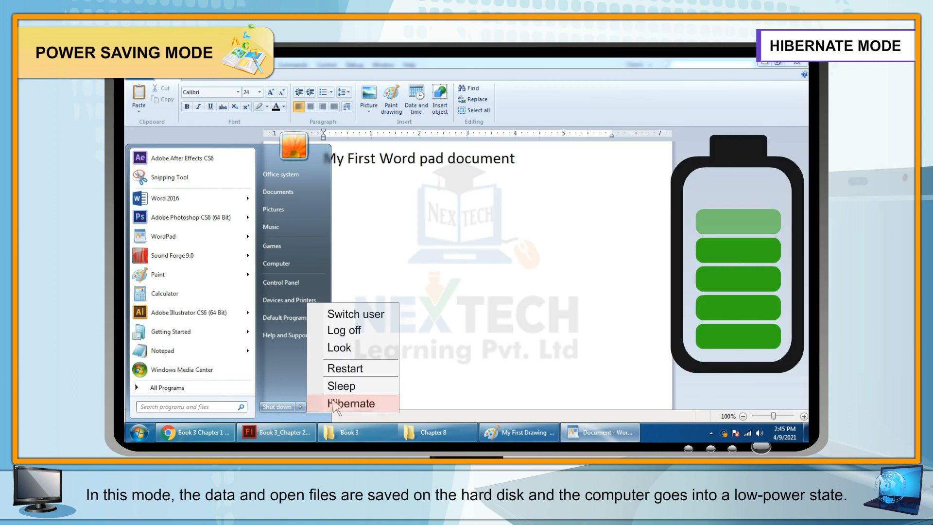
{"action": "left_click", "coordinate": [351, 404]}
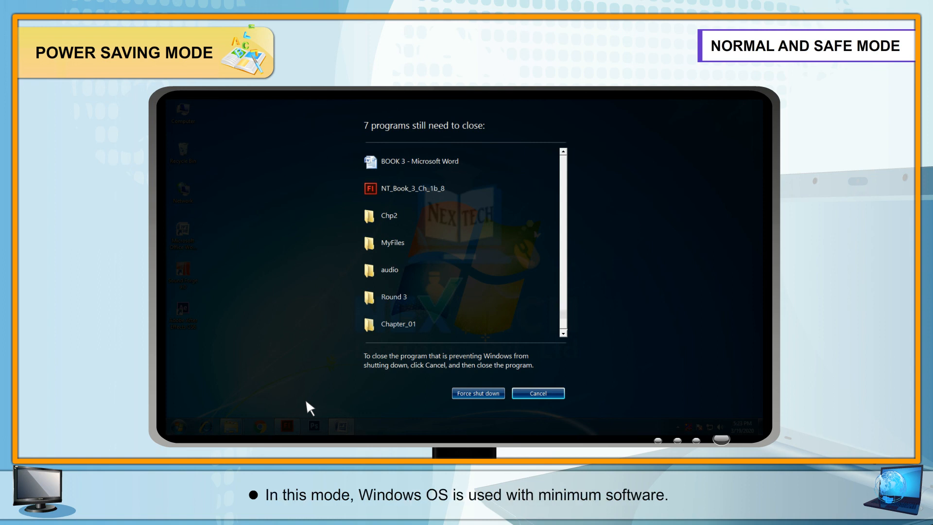
- Force shut down despite the warning that seven programs still need to close
{"action": "left_click", "coordinate": [477, 393]}
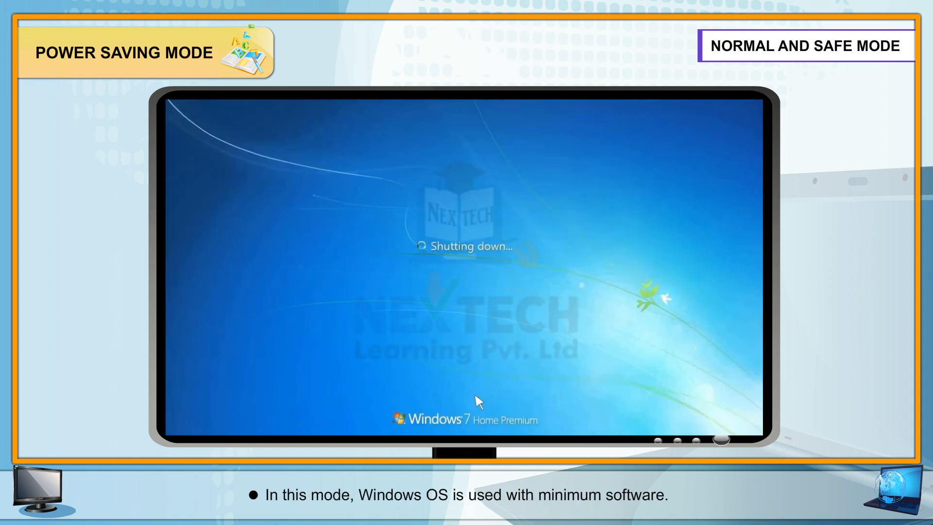